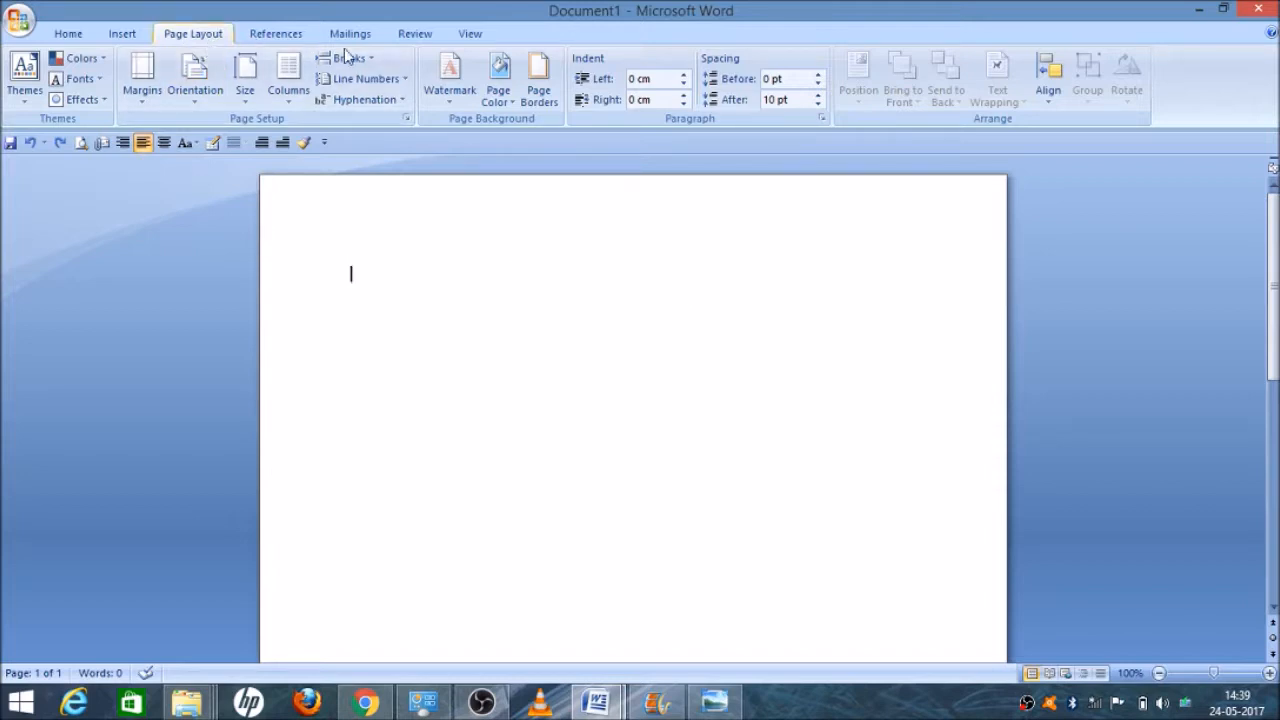
pyautogui.moveTo(330, 137)
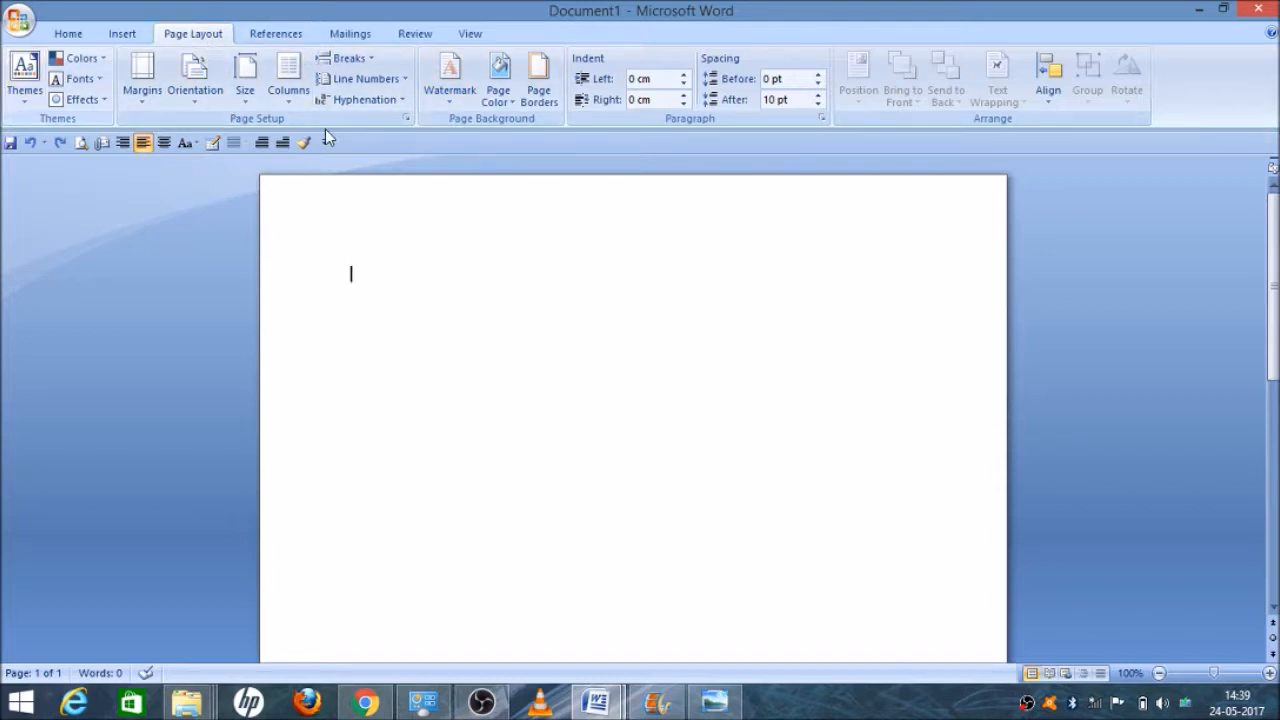
pyautogui.moveTo(538, 75)
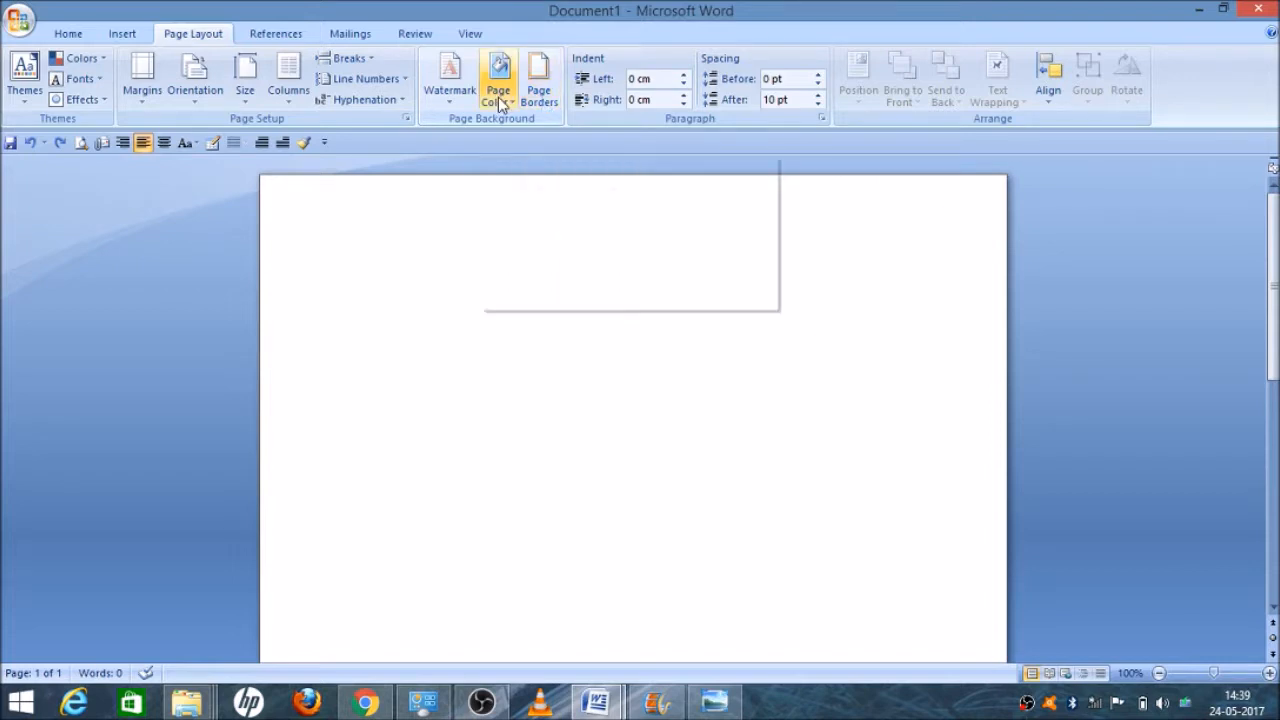
# Step: Set the page colour to Red, Accent 2, Darker 25% after previewing theme colours
pyautogui.click(498, 78)
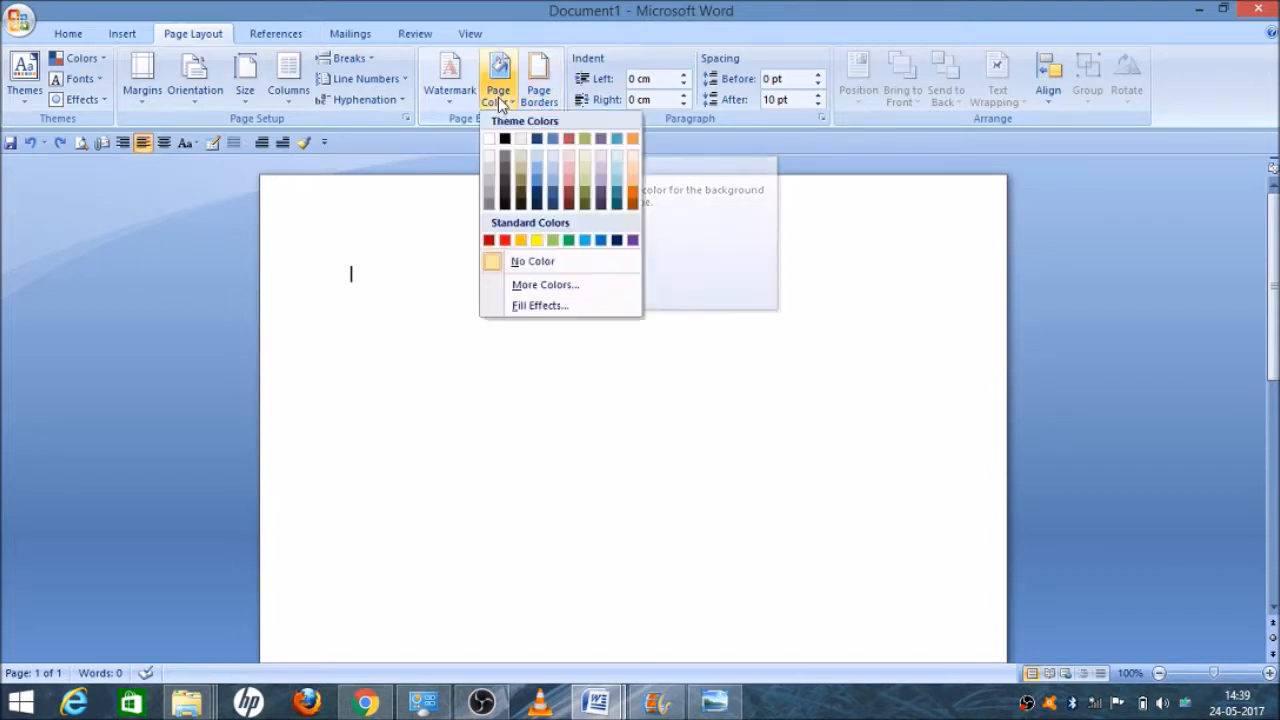
pyautogui.click(553, 185)
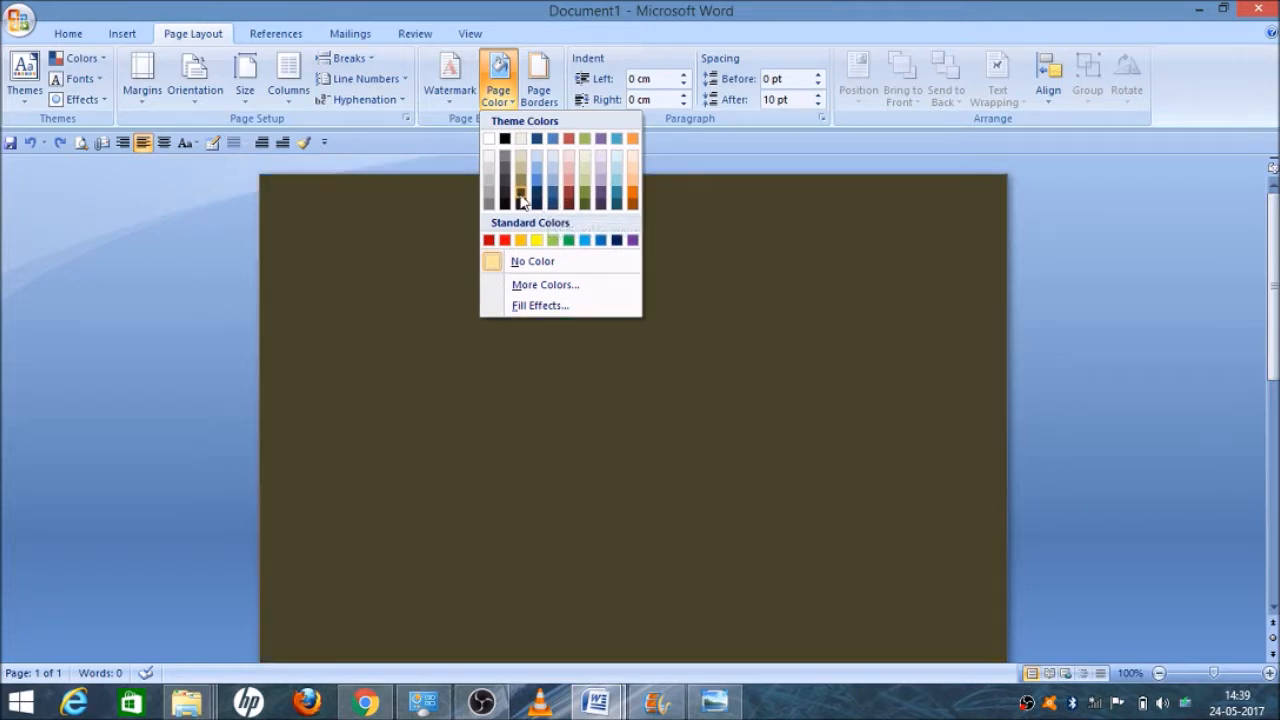
pyautogui.click(537, 189)
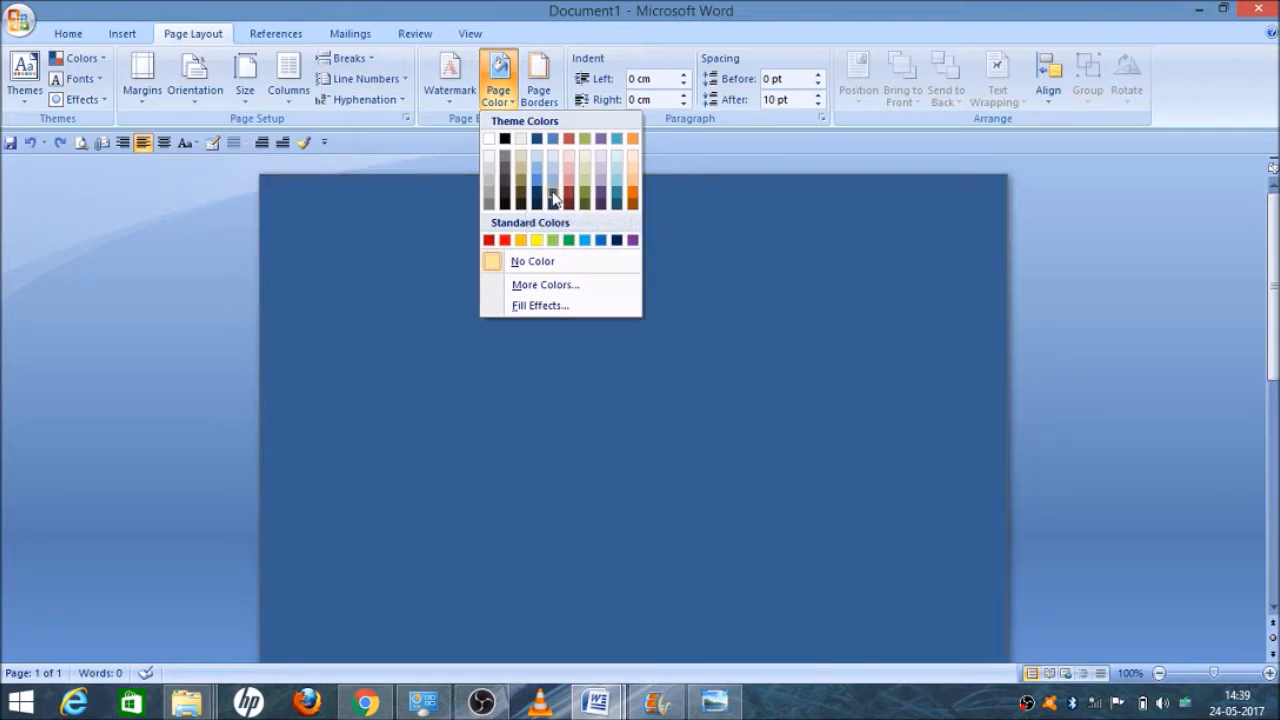
pyautogui.click(551, 195)
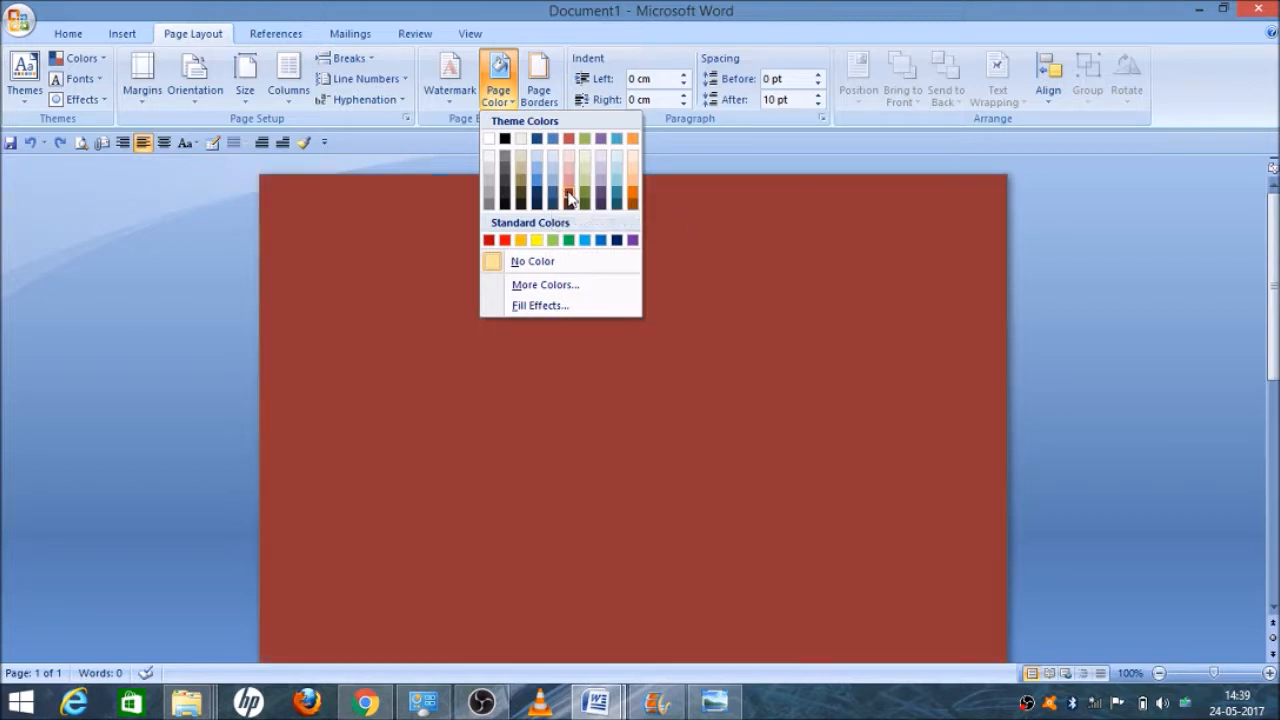
pyautogui.moveTo(568, 197)
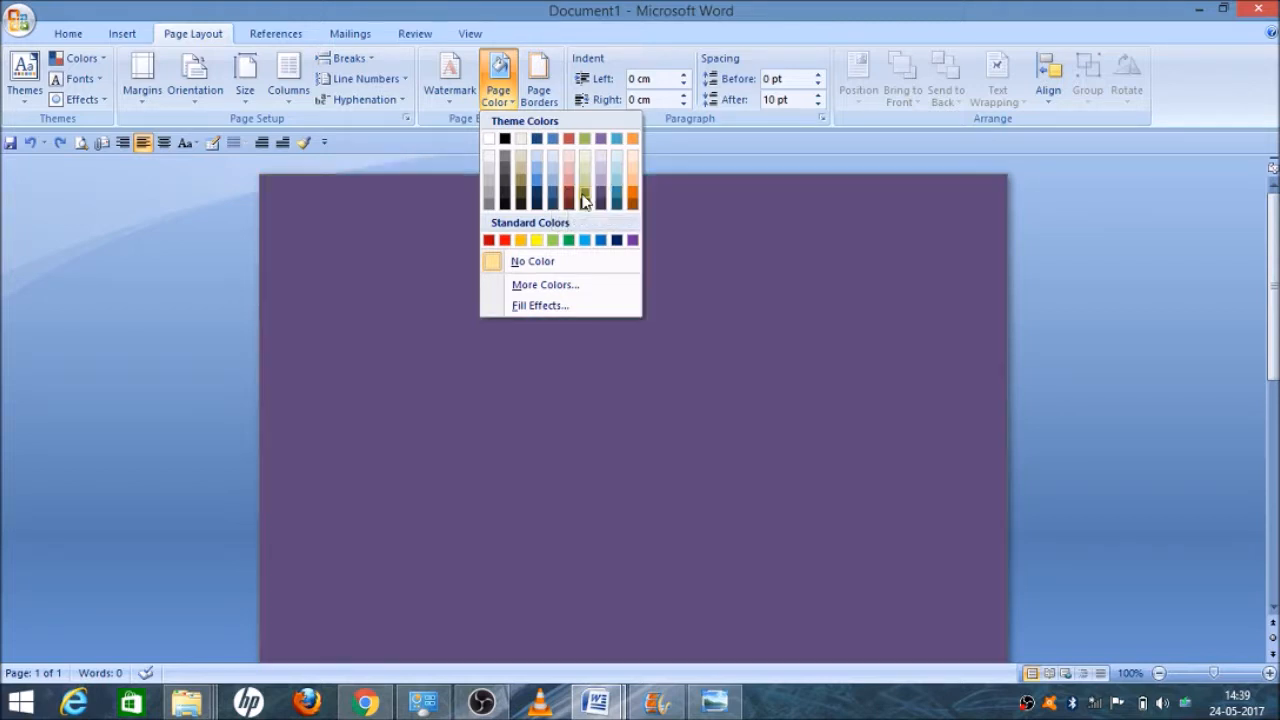
pyautogui.click(568, 190)
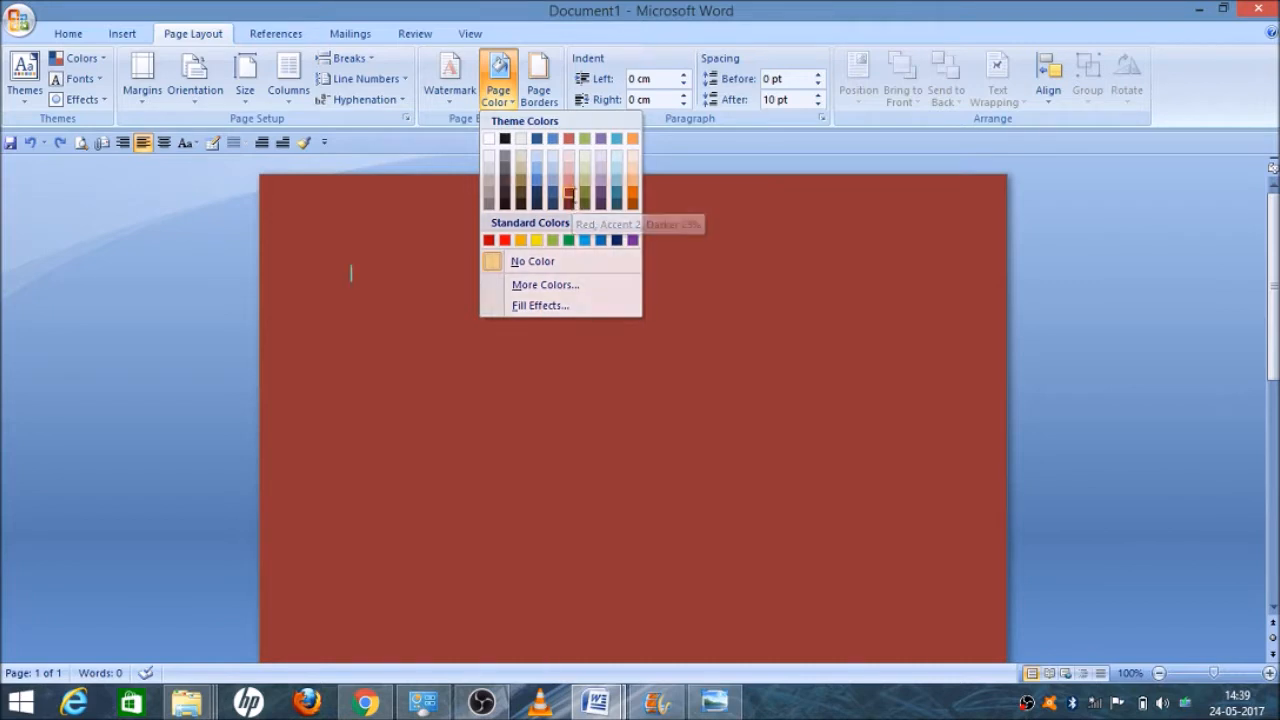
pyautogui.click(930, 267)
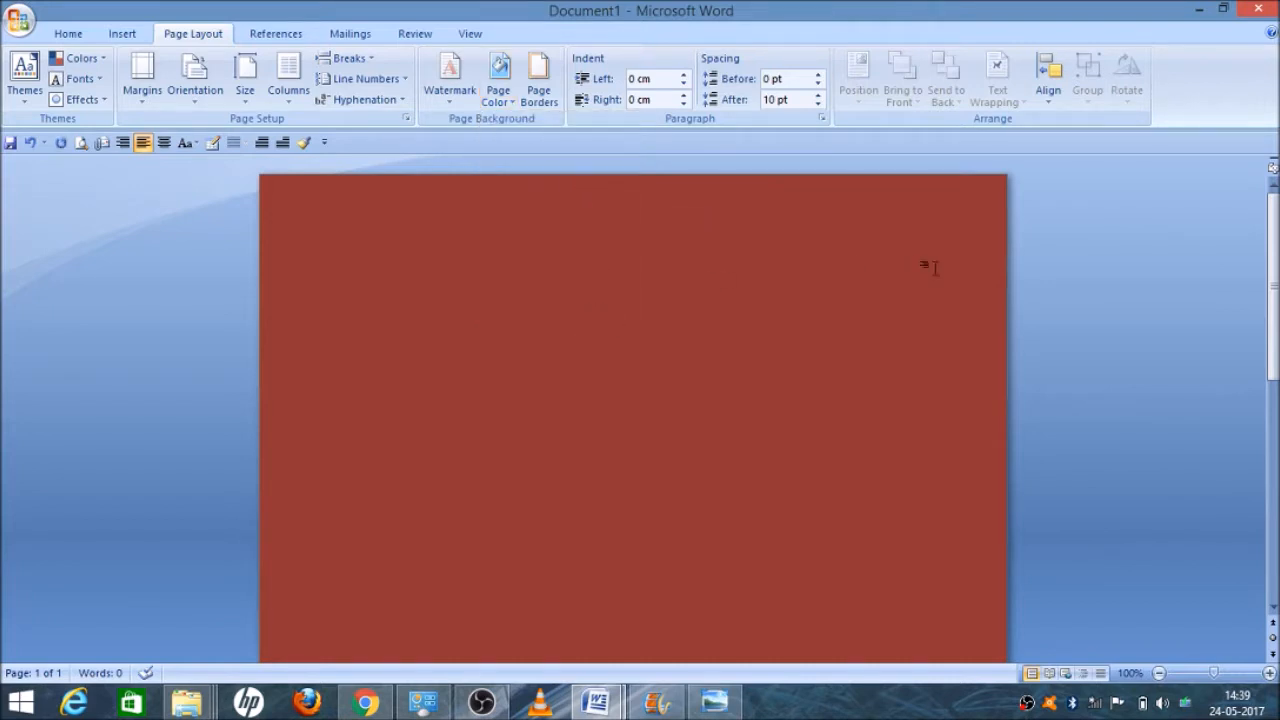